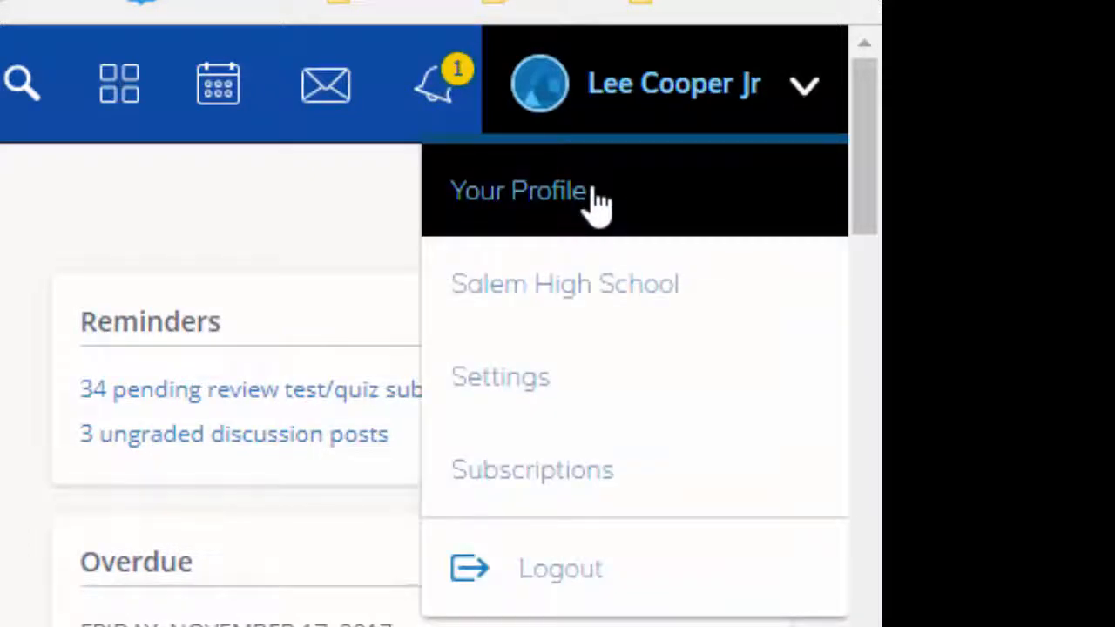
Step: Go to your own profile page from the account menu
click(518, 190)
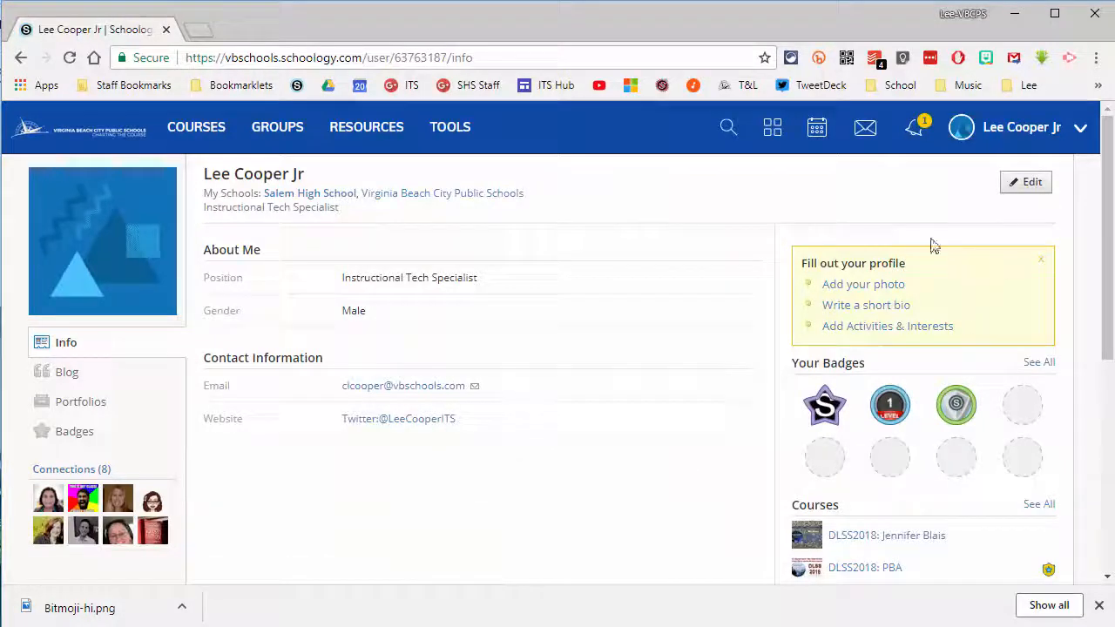
mouse_move(495, 448)
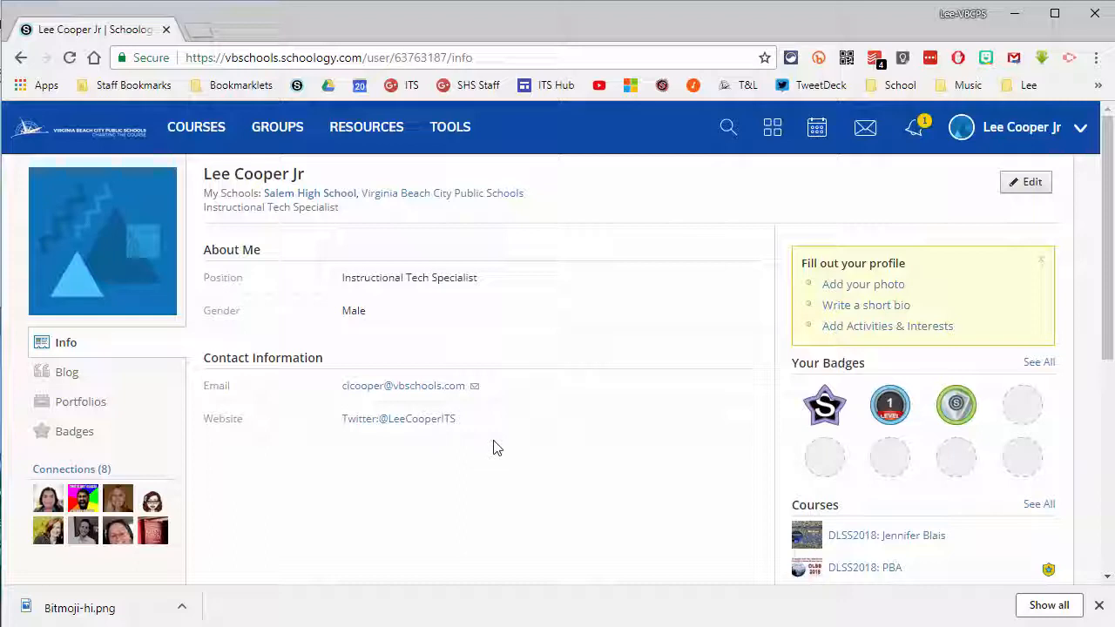
mouse_move(513, 503)
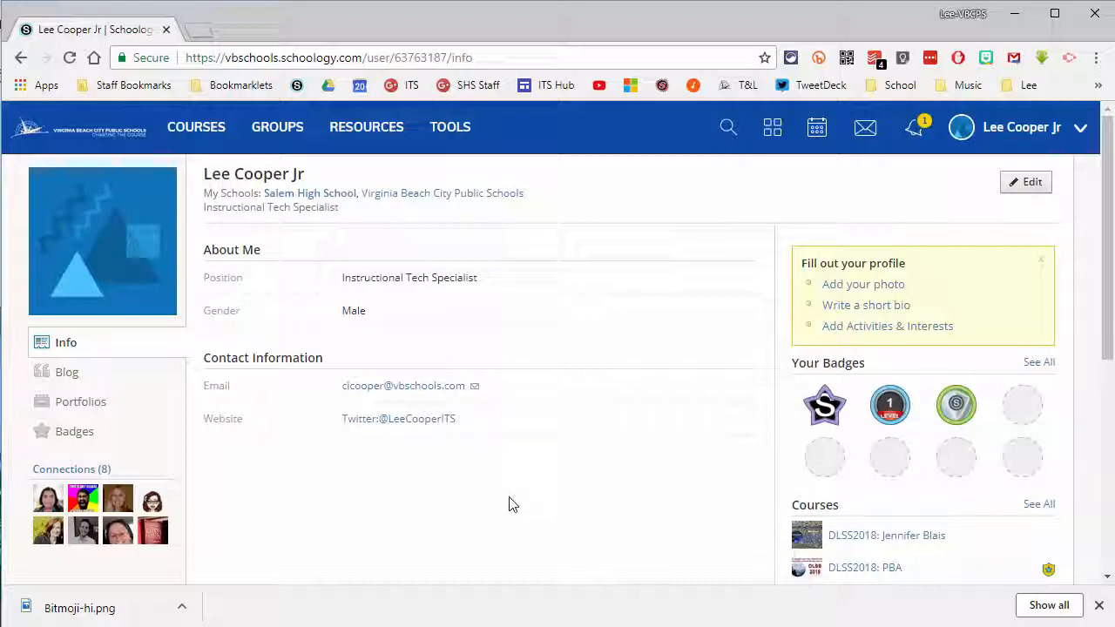
mouse_move(1000, 72)
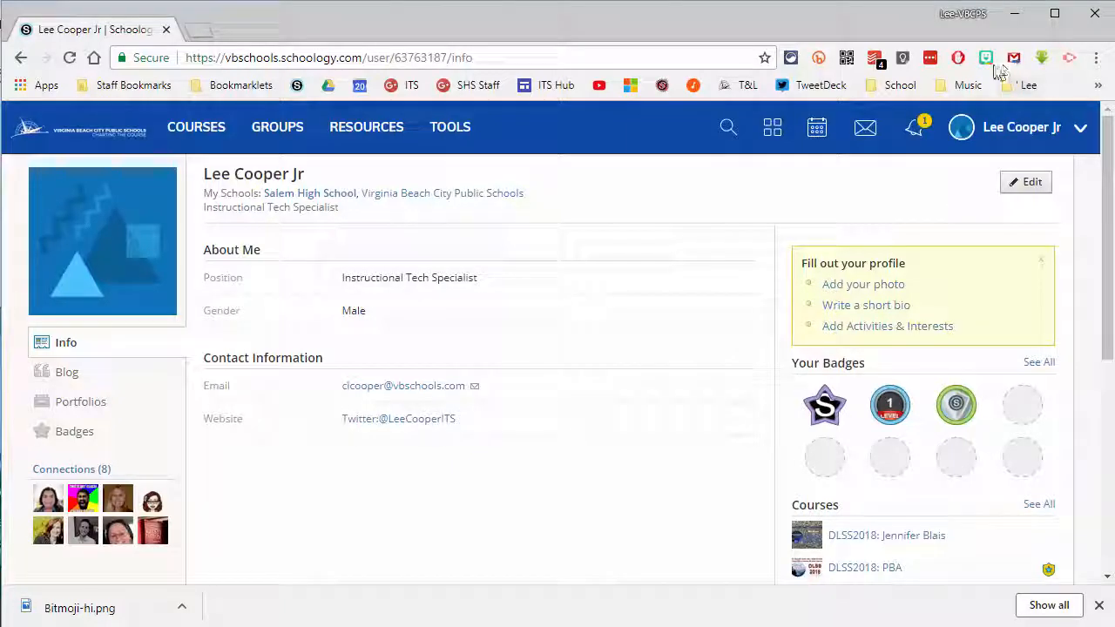
mouse_move(986, 57)
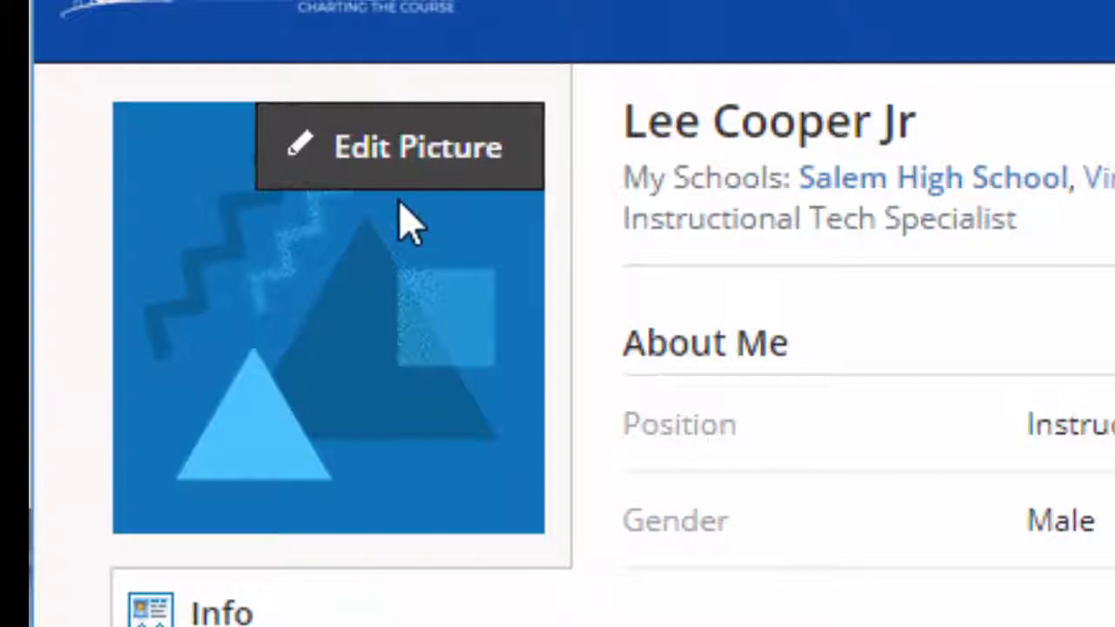
Step: Upload Bitmoji-hi.png from Downloads as the new profile picture
click(418, 146)
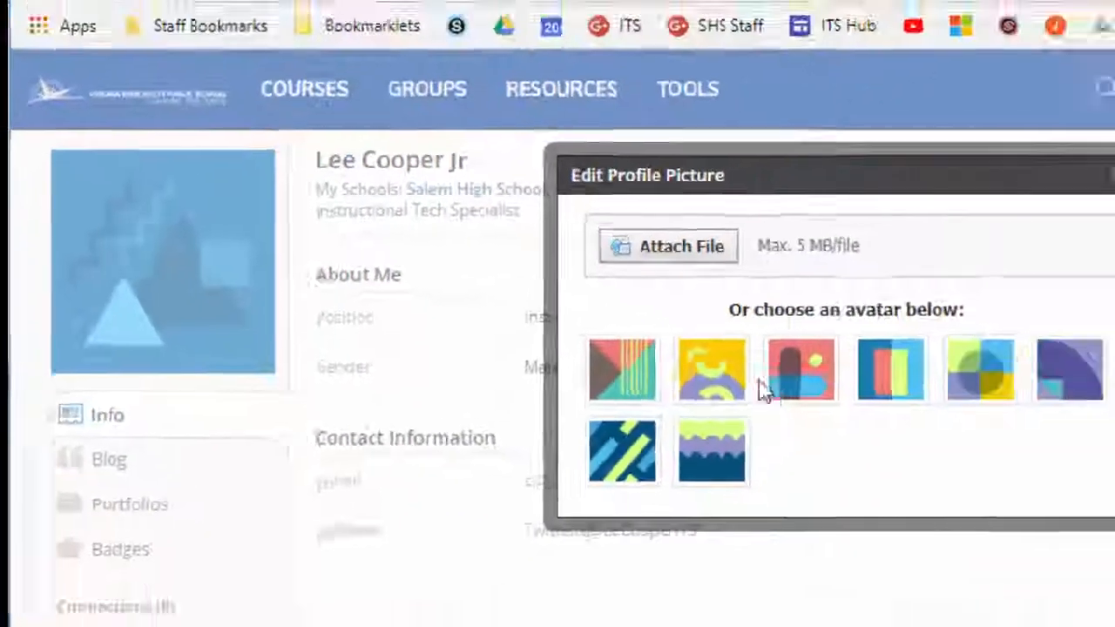
click(668, 246)
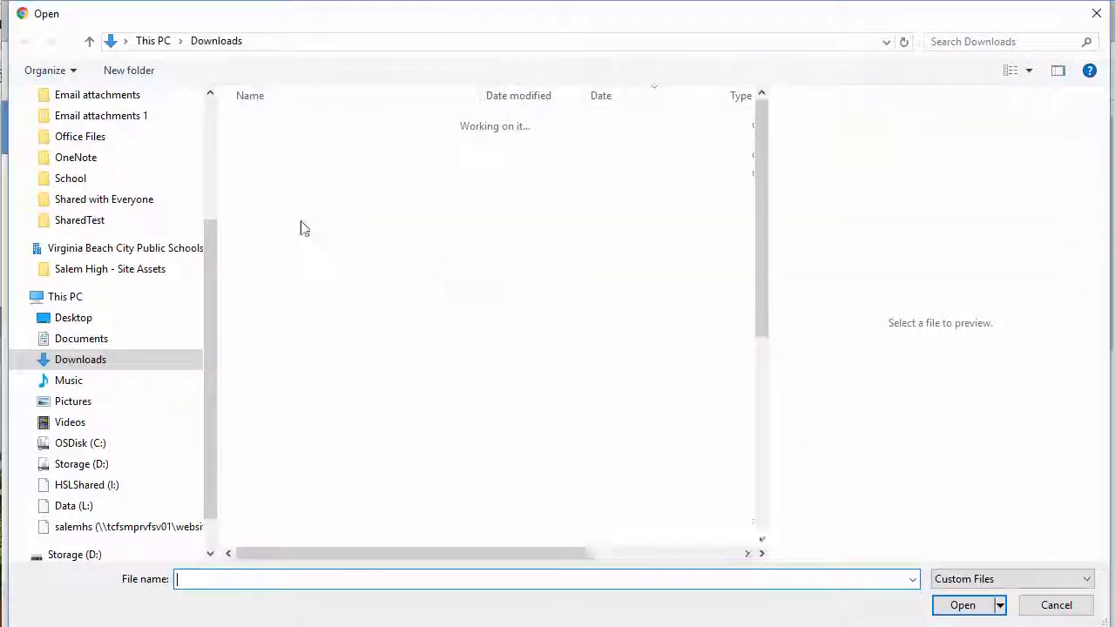
click(287, 194)
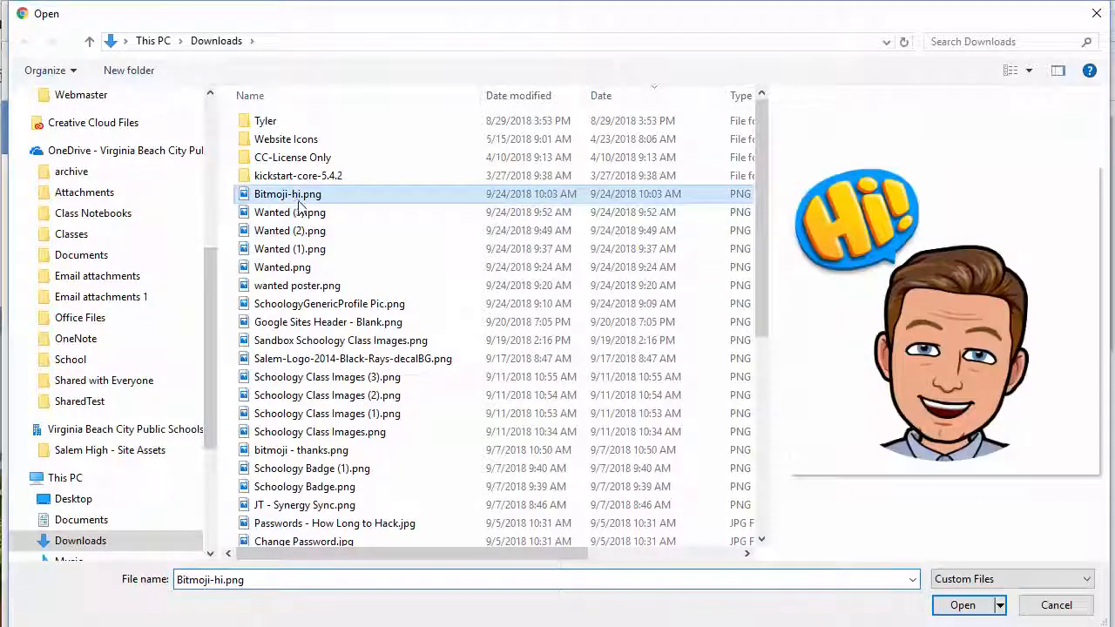
click(962, 605)
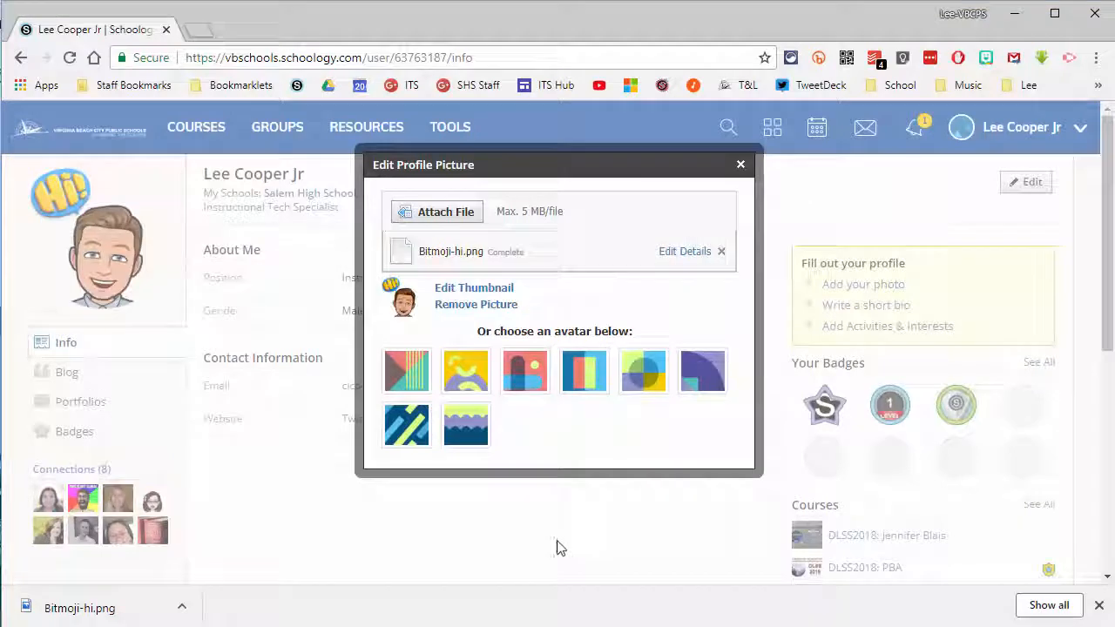
mouse_move(743, 164)
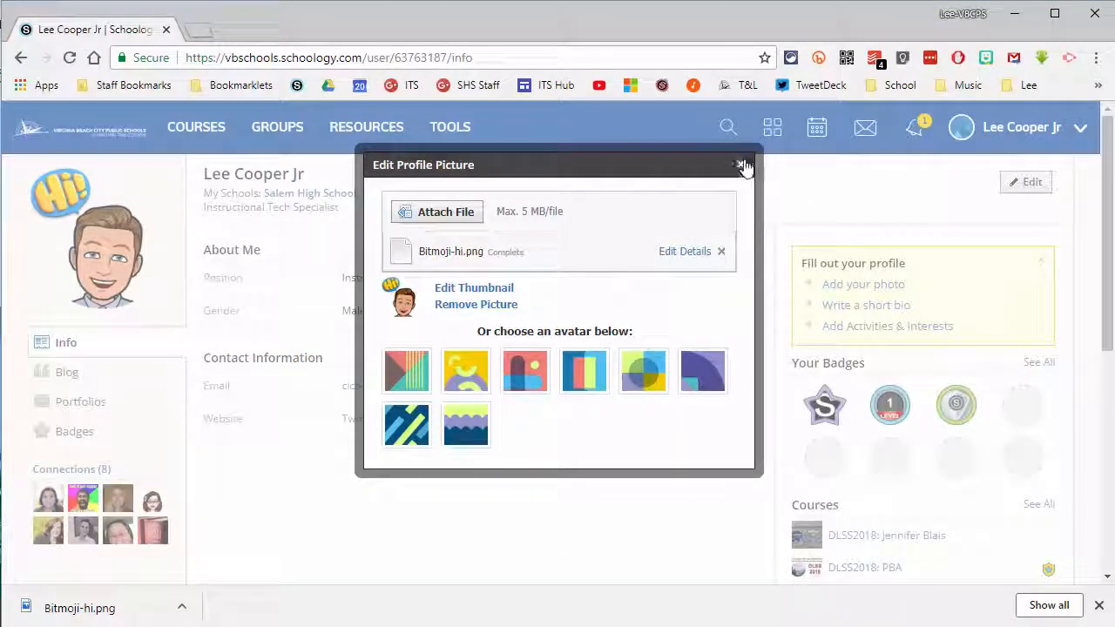
Step: Close the Edit Profile Picture dialog so the profile shows the Bitmoji
click(745, 164)
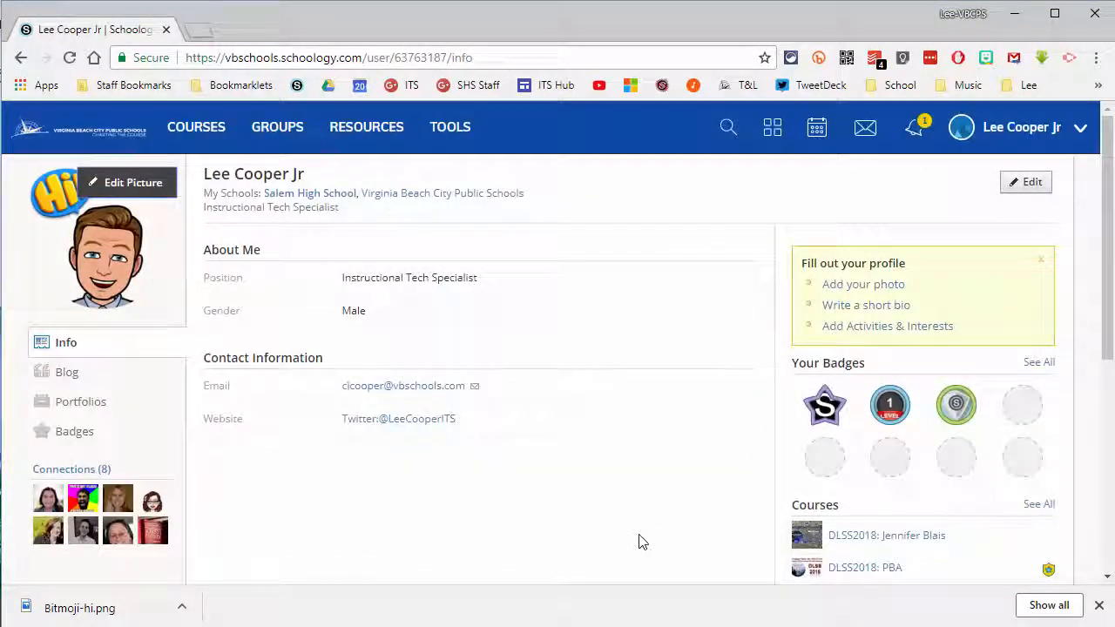